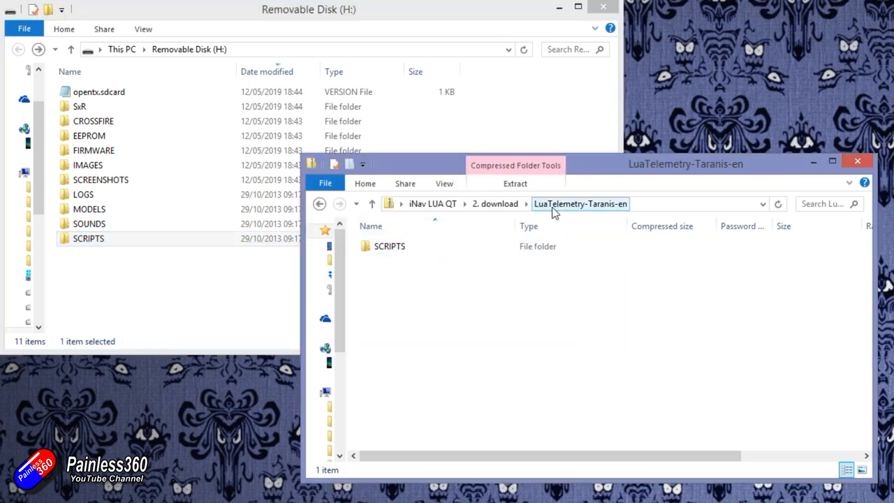
# Step: Browse the zip into SCRIPTS > TELEMETRY alongside H:\SCRIPTS\TELEMETRY, pointing out the iNav folder on the SD card
pyautogui.doubleClick(389, 245)
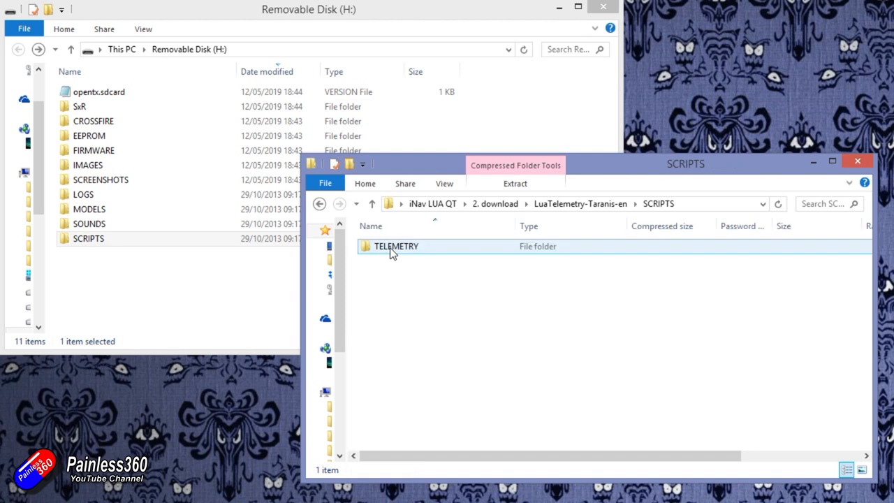
pyautogui.doubleClick(397, 246)
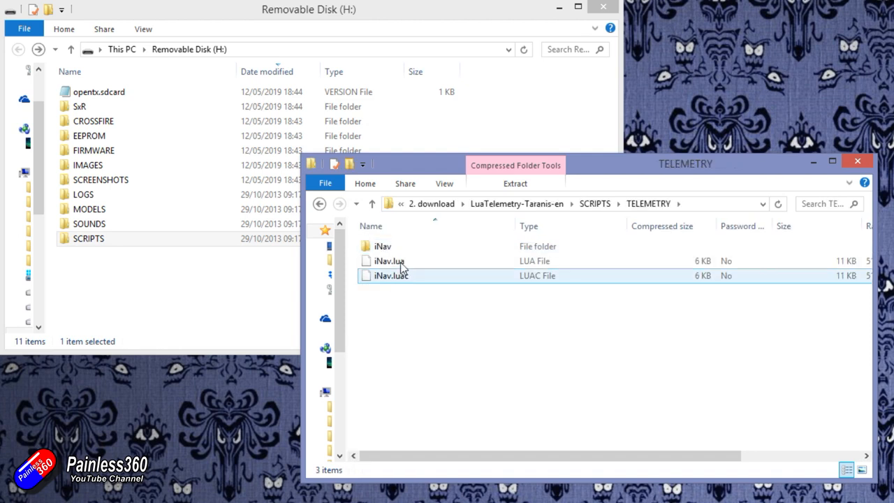
pyautogui.click(318, 204)
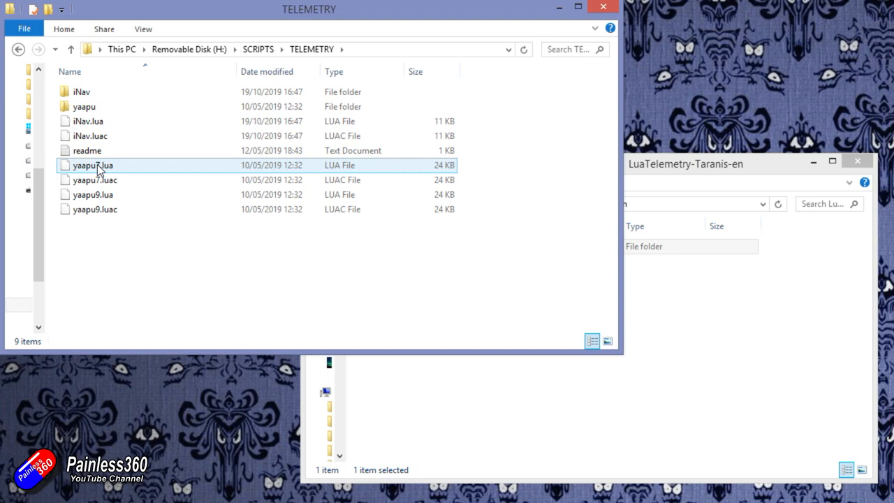
pyautogui.click(81, 93)
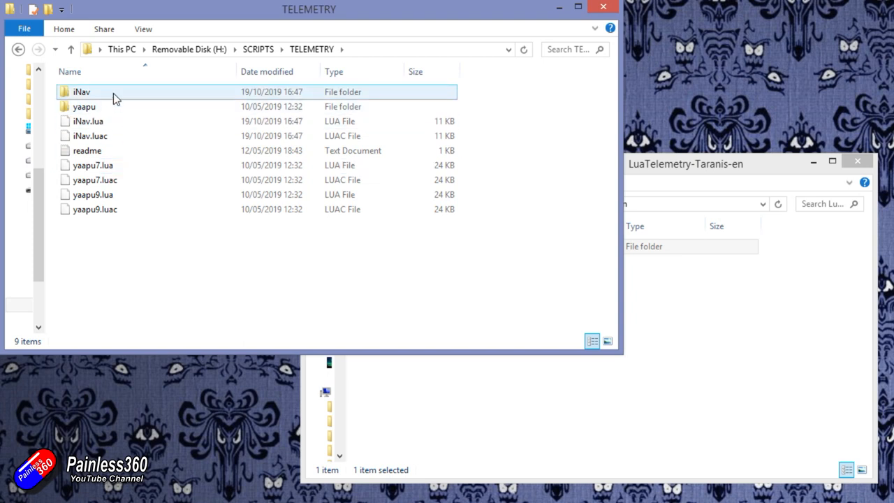
pyautogui.moveTo(105, 95)
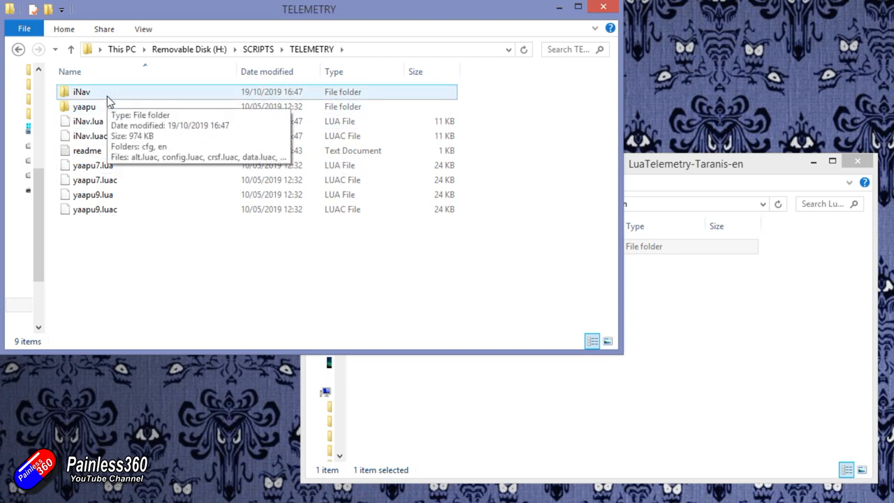
pyautogui.click(87, 120)
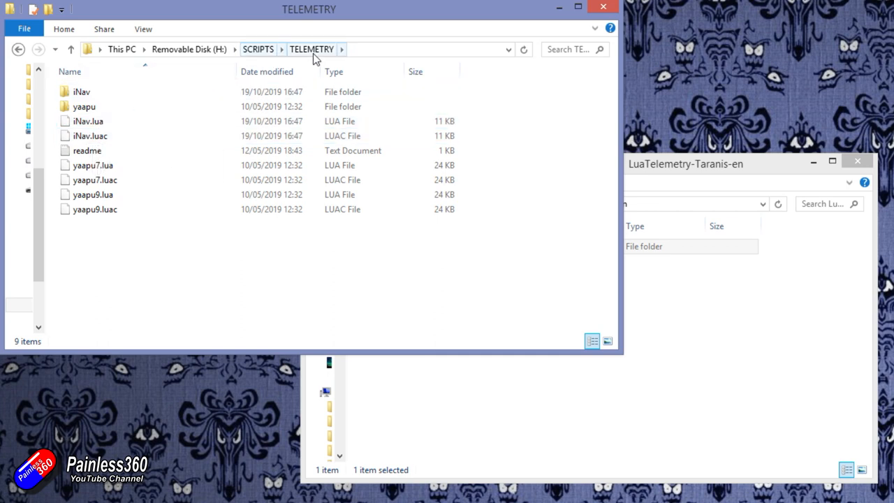
pyautogui.moveTo(439, 271)
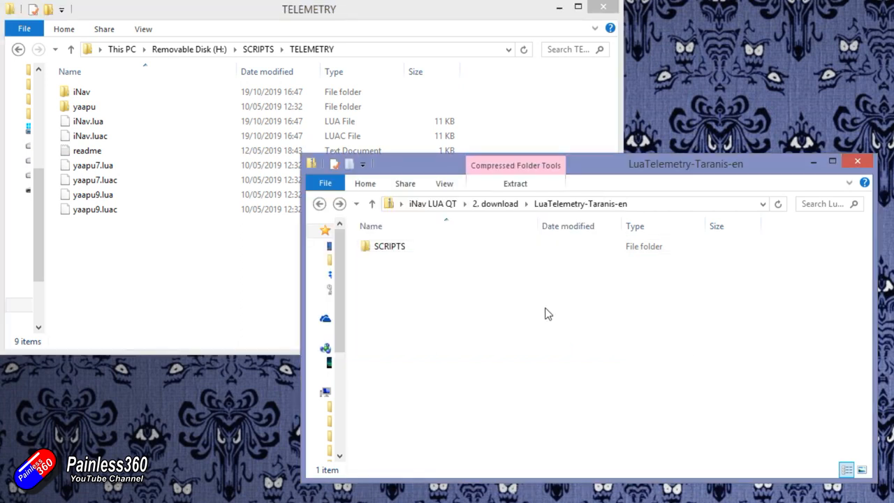
# Step: Copy the iNav folder, iNav.lua and iNav.luac from the zip and paste them into H:\SCRIPTS\TELEMETRY
pyautogui.click(388, 246)
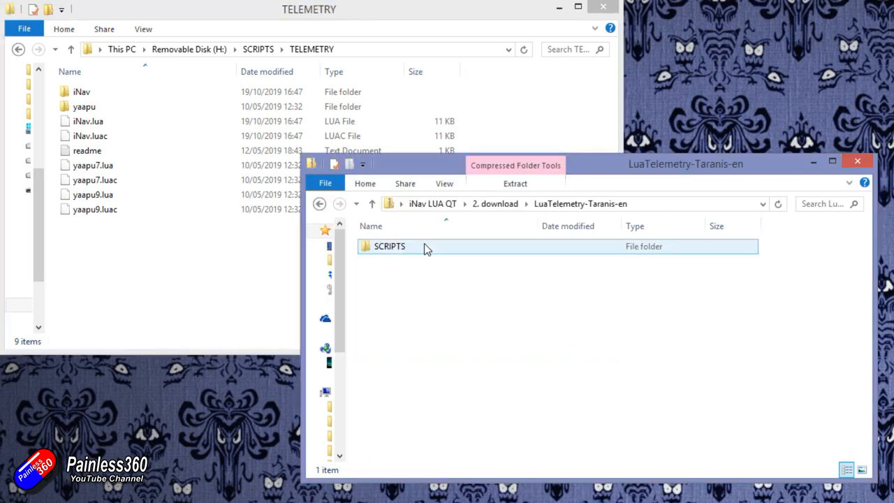
pyautogui.doubleClick(388, 246)
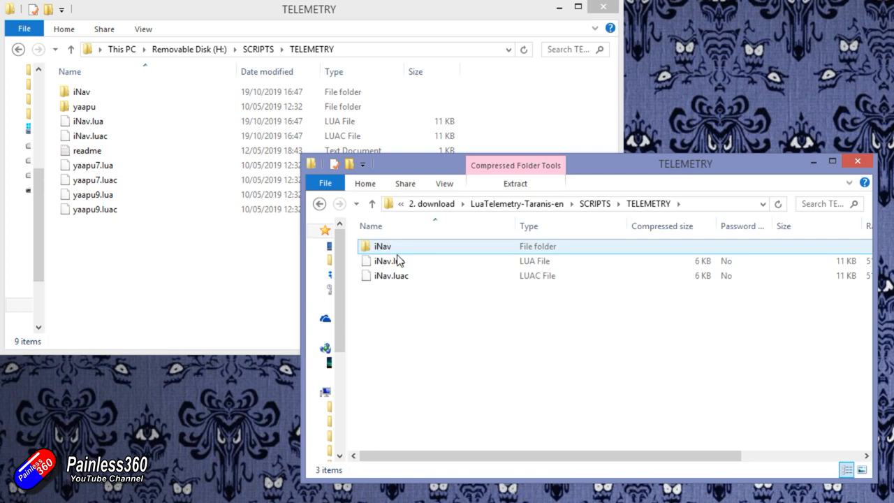
pyautogui.rightClick(393, 261)
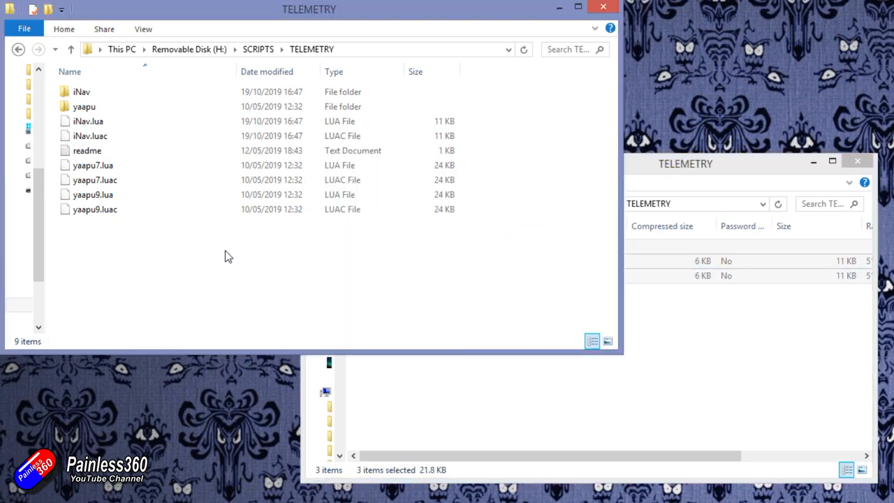
pyautogui.rightClick(229, 255)
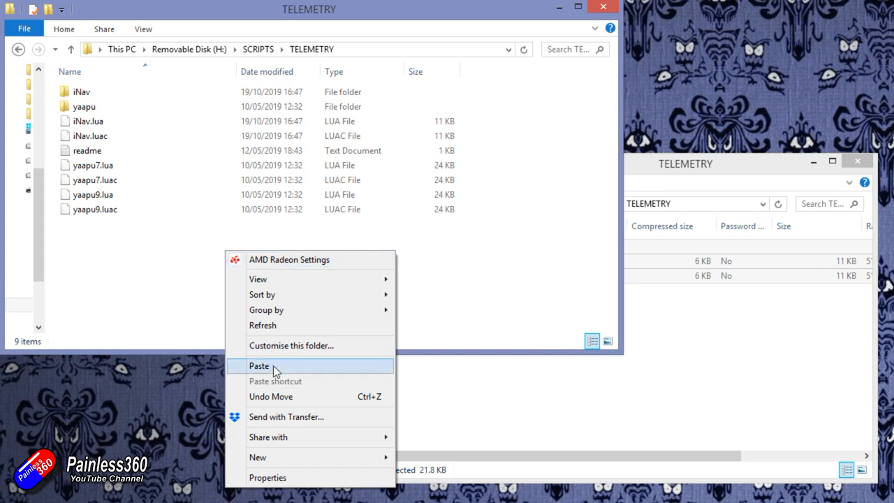
pyautogui.click(259, 366)
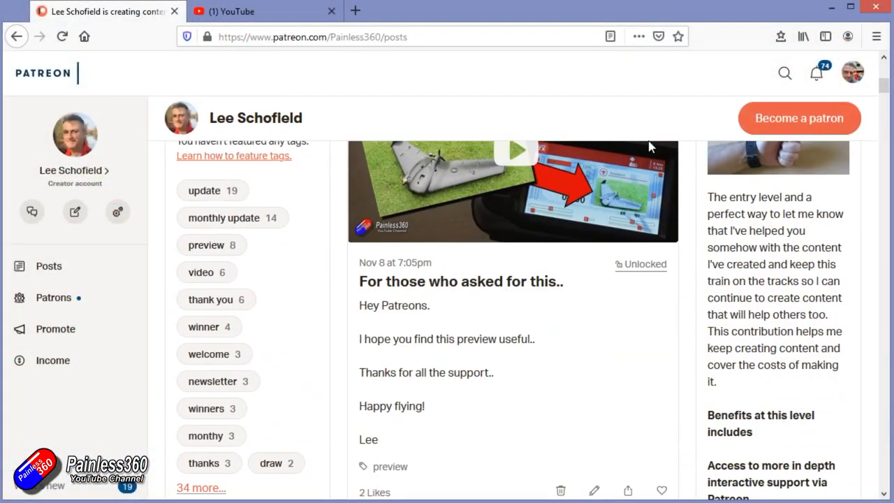
# Step: Scroll through the Painless360 Patreon posts, then switch to the open YouTube channel page
pyautogui.scroll(-3)
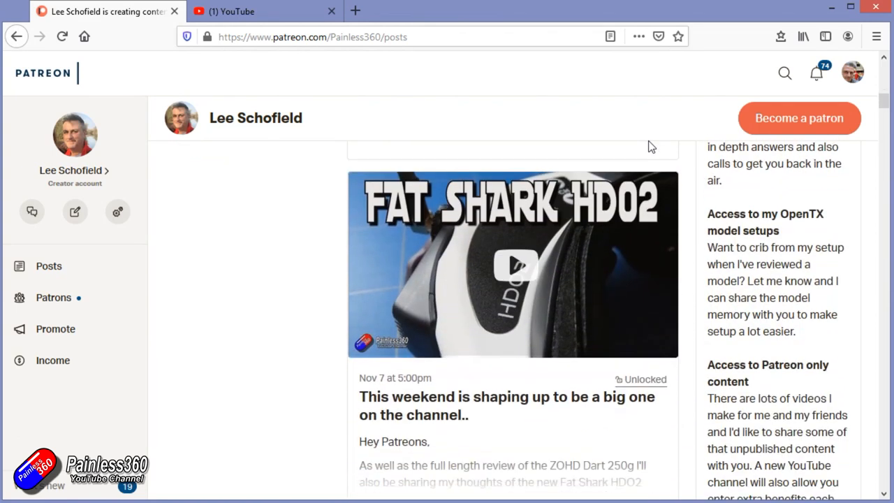
pyautogui.scroll(-3)
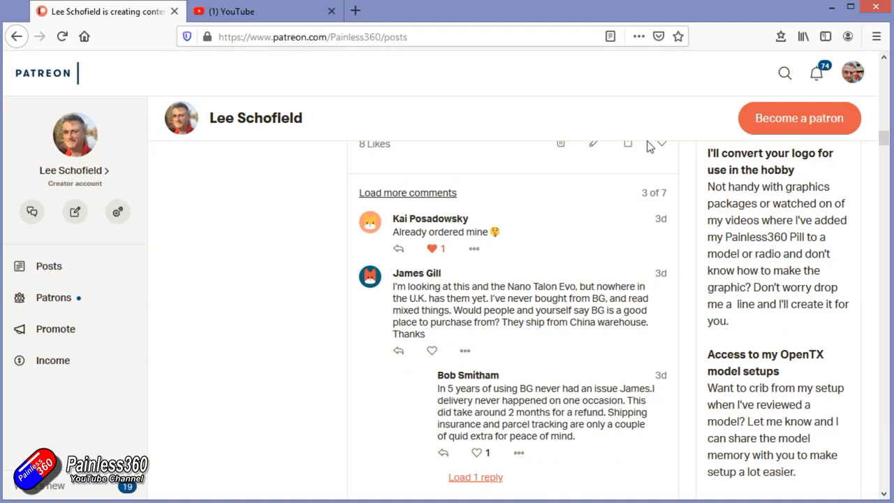
pyautogui.click(251, 11)
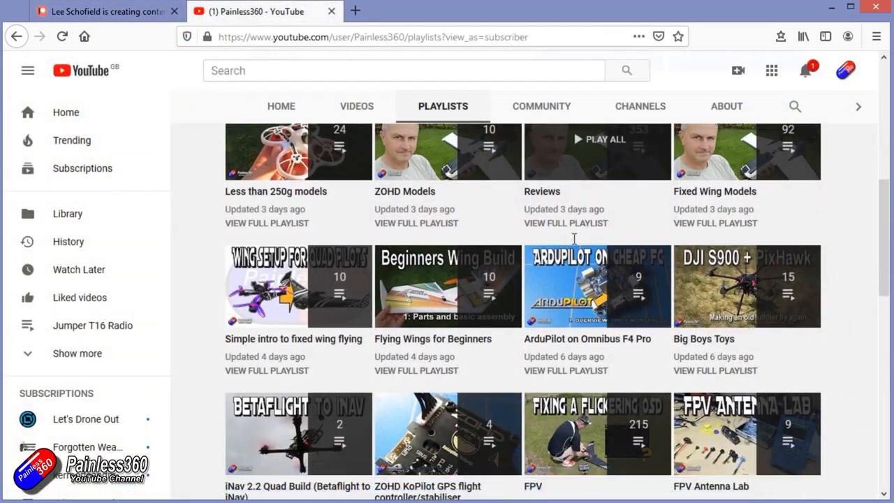
# Step: Play all on the Quadcopter Building for Beginners (Spring 2018) playlist from the Playlists page
pyautogui.click(293, 286)
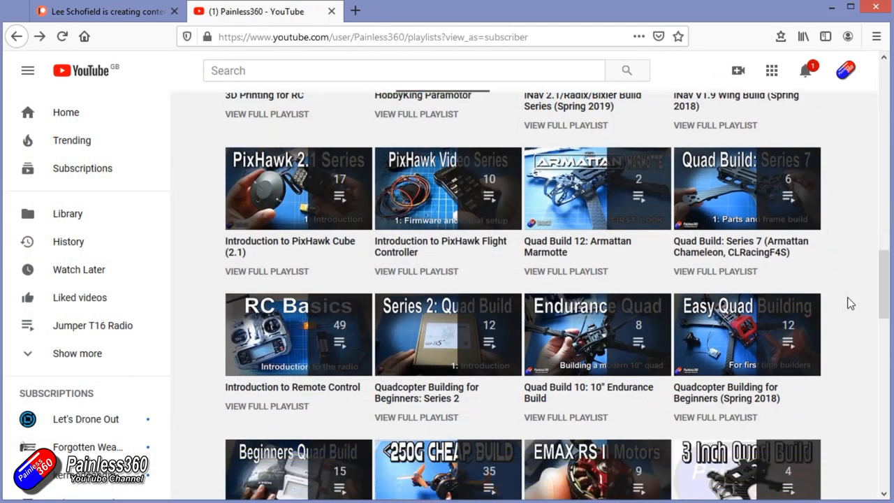
pyautogui.scroll(-3)
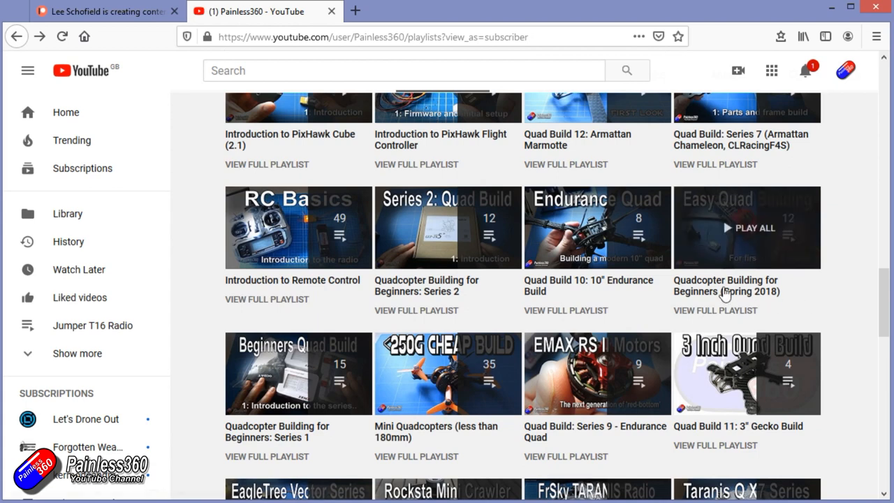
pyautogui.click(745, 228)
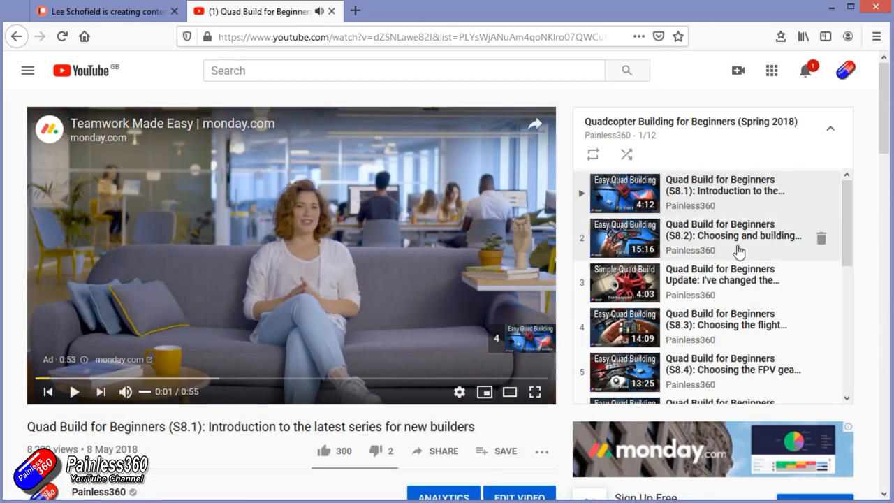
pyautogui.scroll(-3)
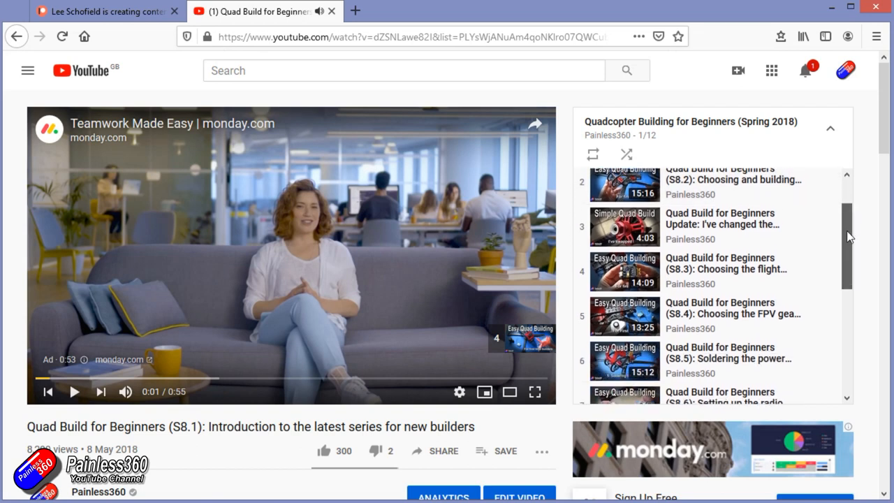